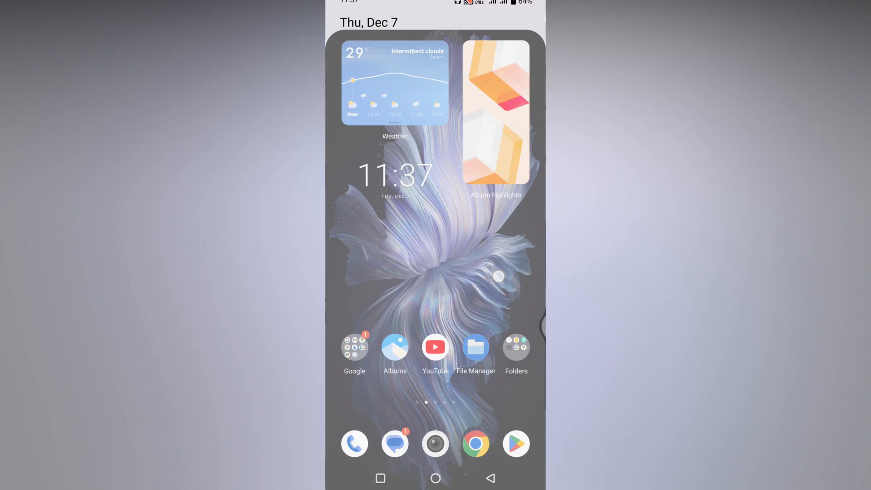
# Reach Shortcuts & accessibility from the lower part of the main Settings list.
pyautogui.scroll(-3)
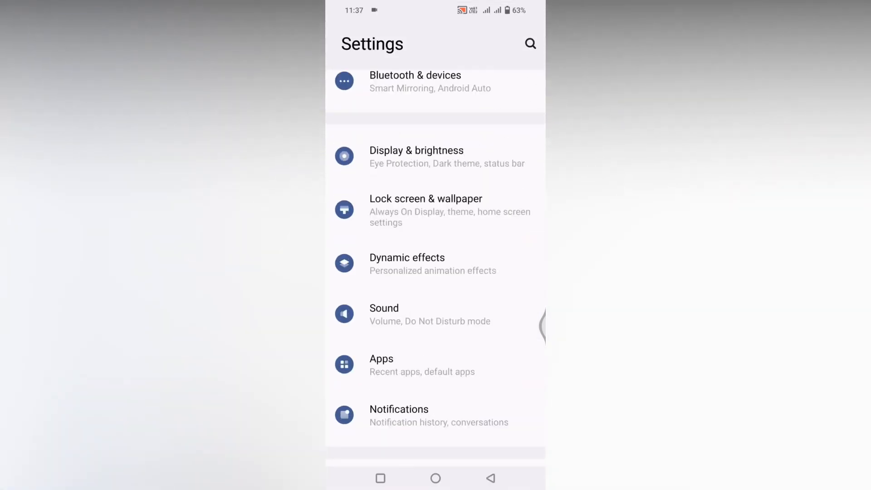
pyautogui.scroll(-3)
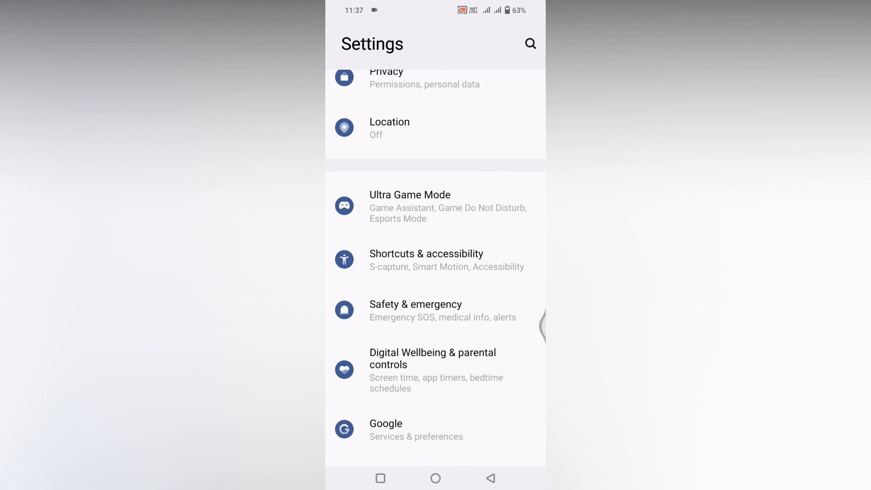
pyautogui.click(426, 261)
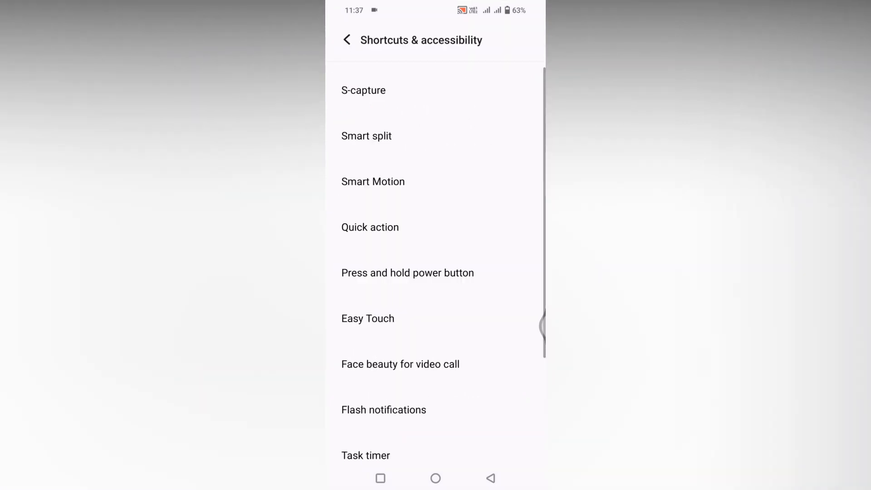
# Enter Flash notifications and switch the Incoming calls flash alert on.
pyautogui.scroll(-3)
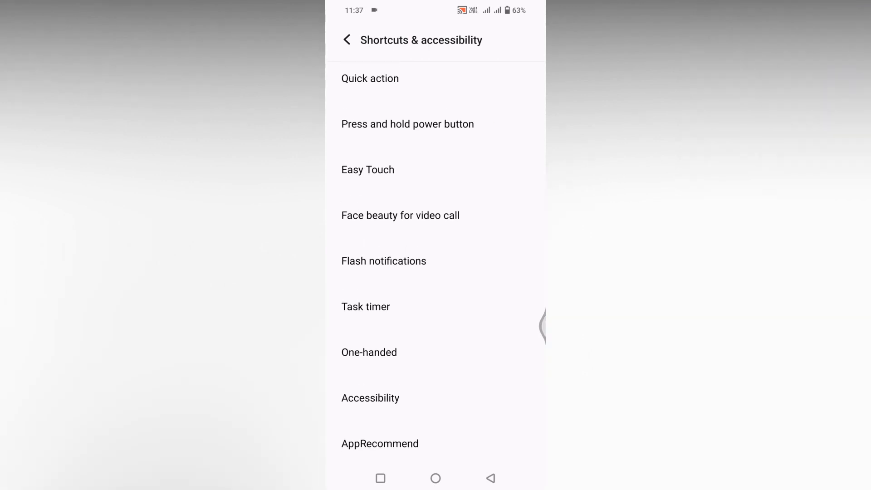
pyautogui.click(384, 261)
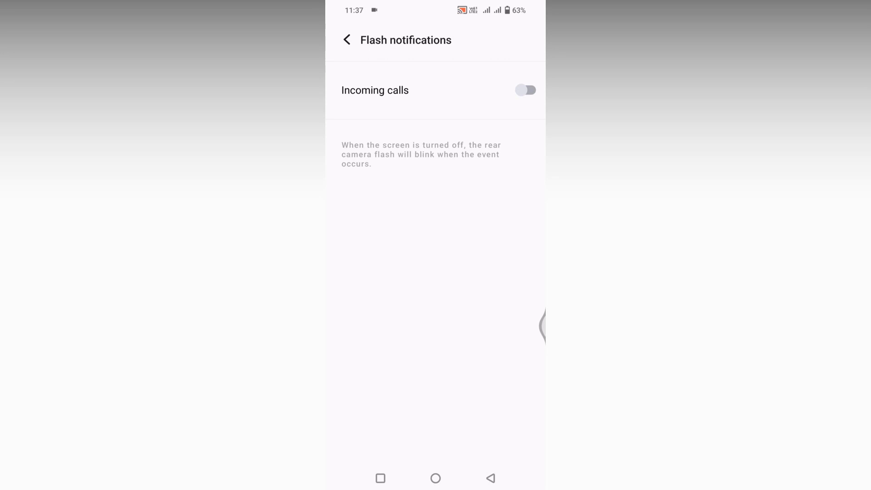
pyautogui.click(526, 90)
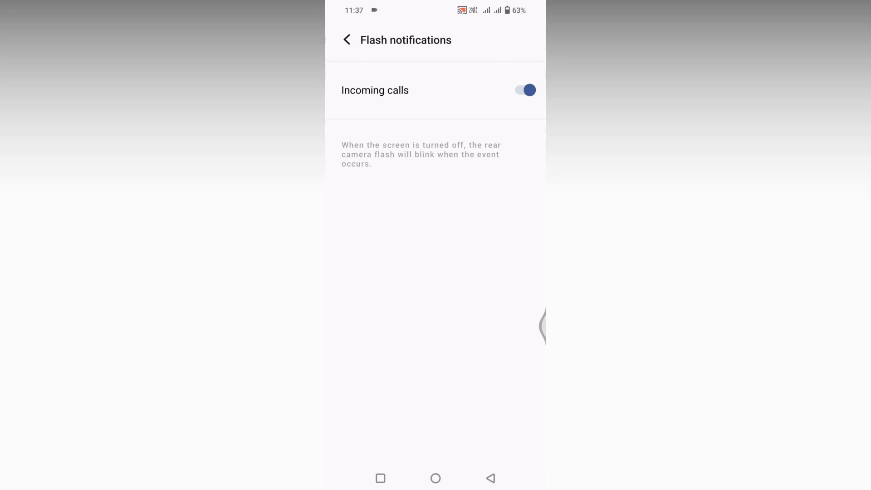
# Switch the Incoming calls flash alert back off.
pyautogui.click(526, 90)
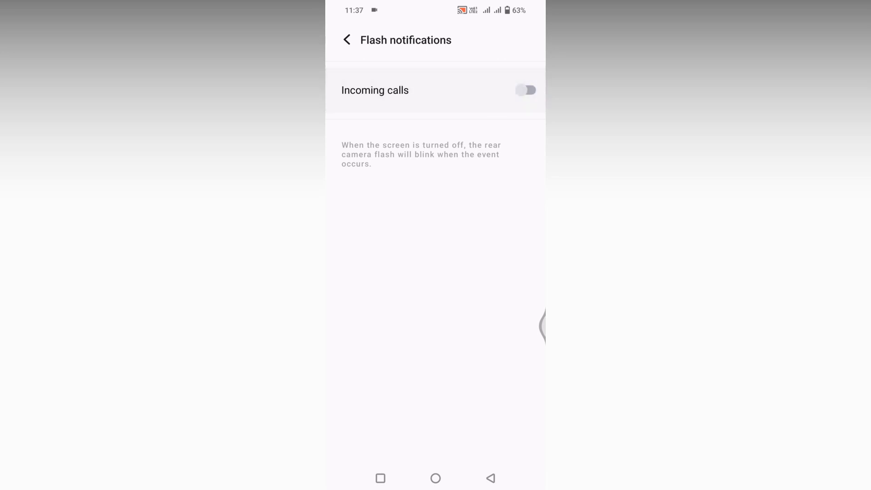